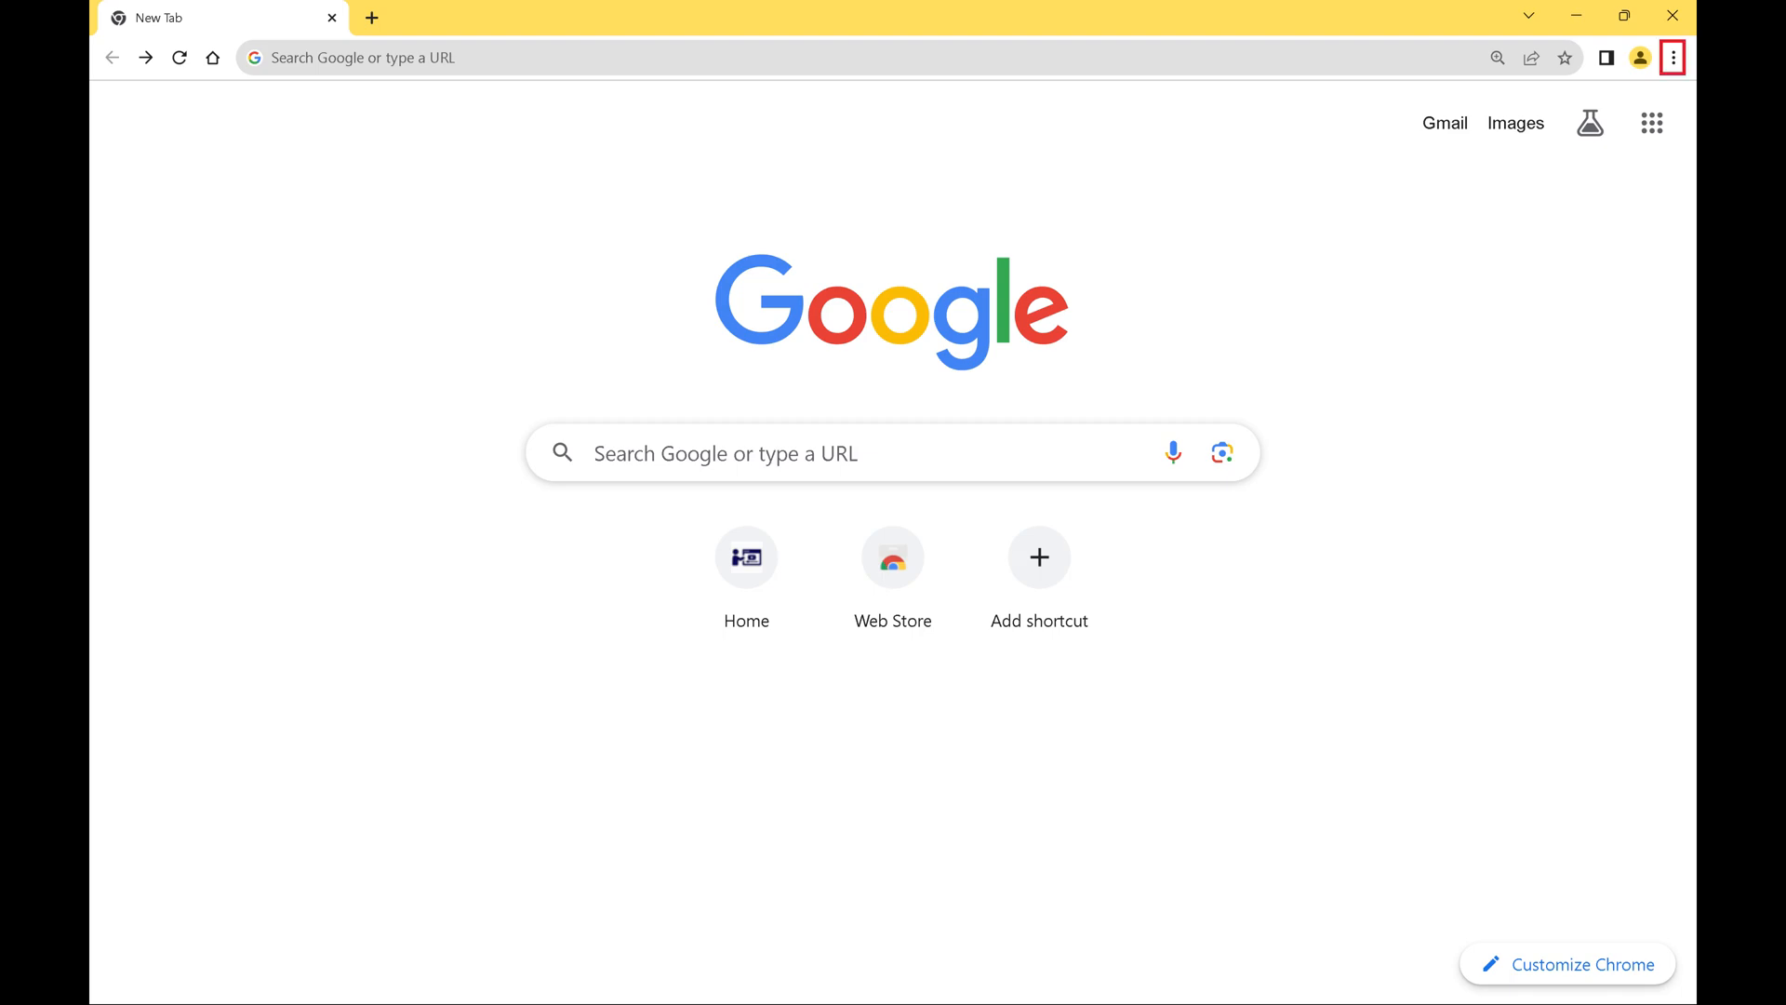
Open Chrome Settings through the three-dot menu on the new tab page.
click(1672, 58)
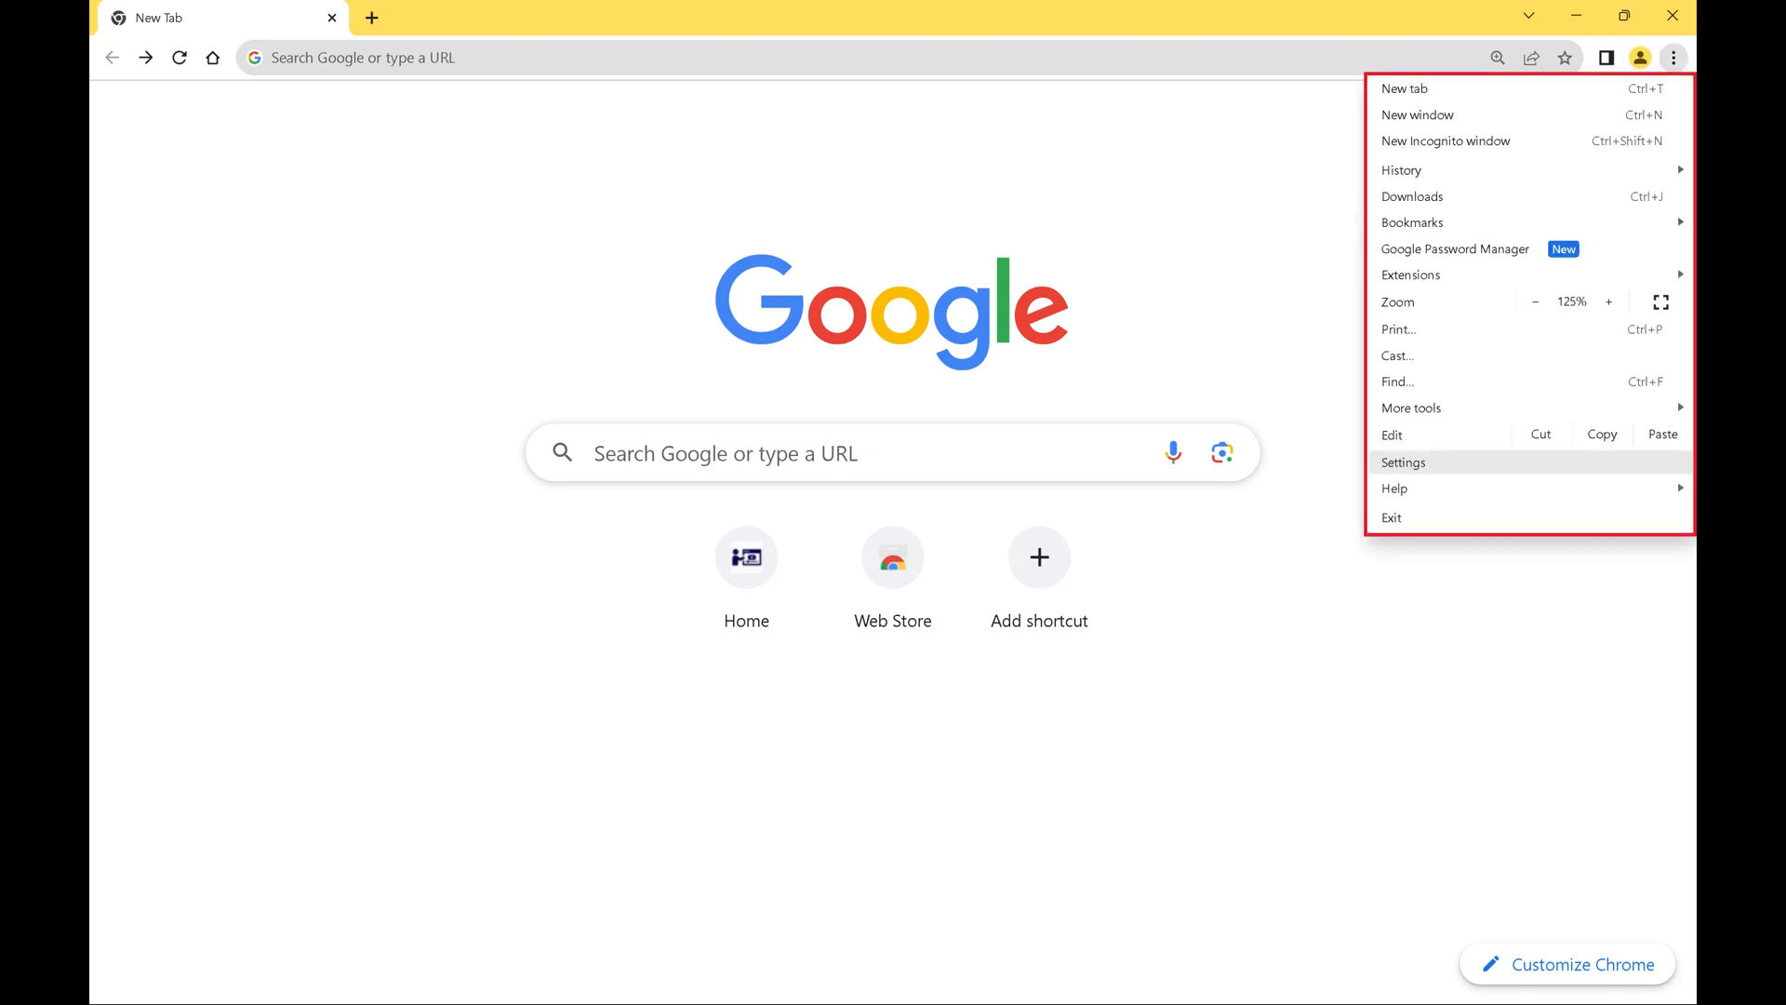
mouse_move(1402, 461)
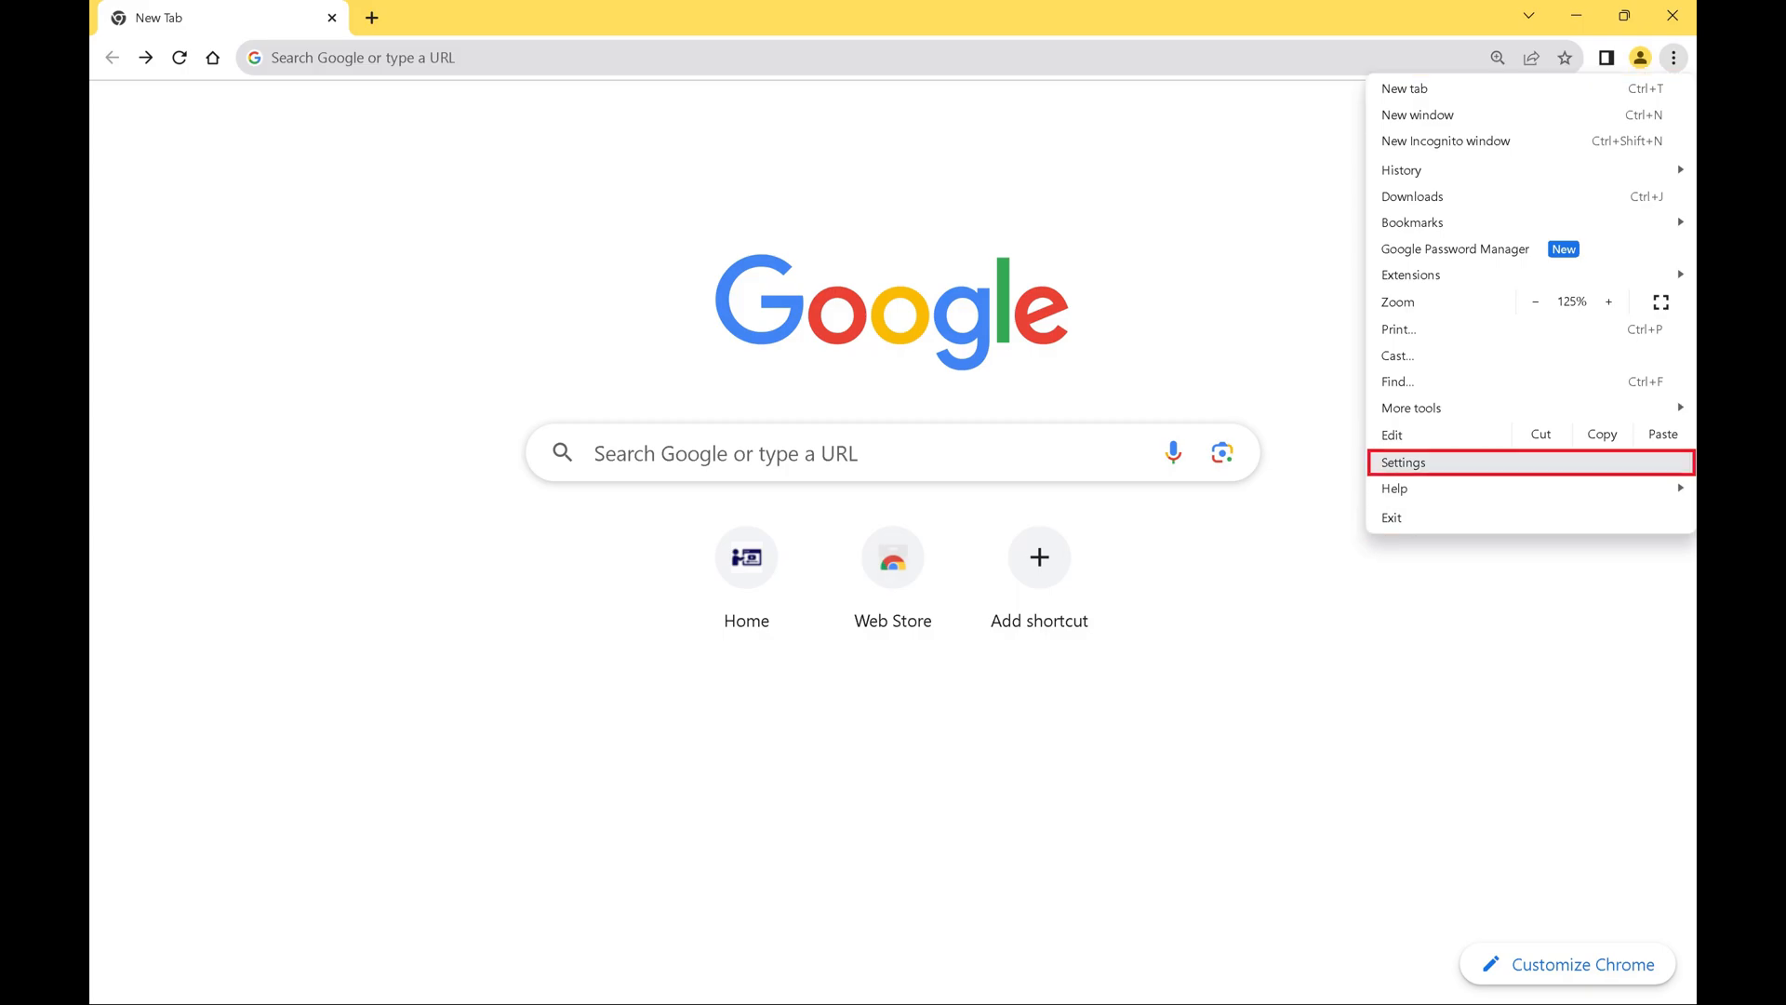
click(1402, 461)
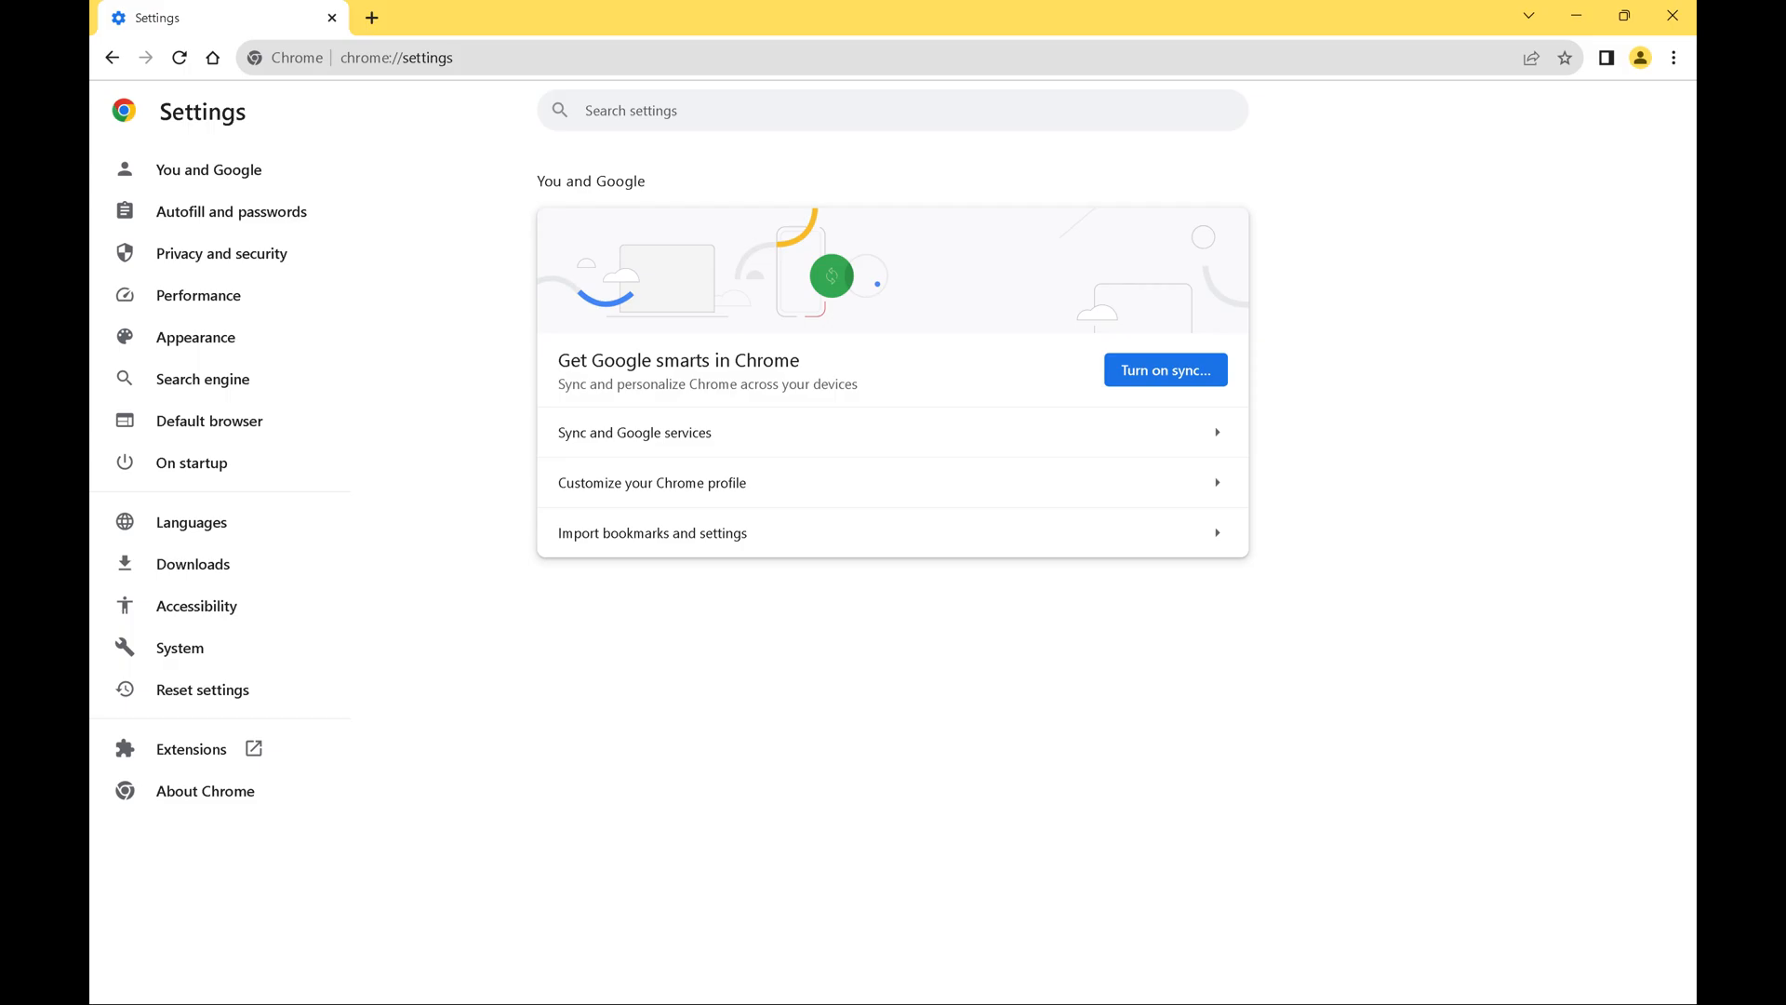
Show the Privacy and security section from the Settings sidebar.
click(222, 253)
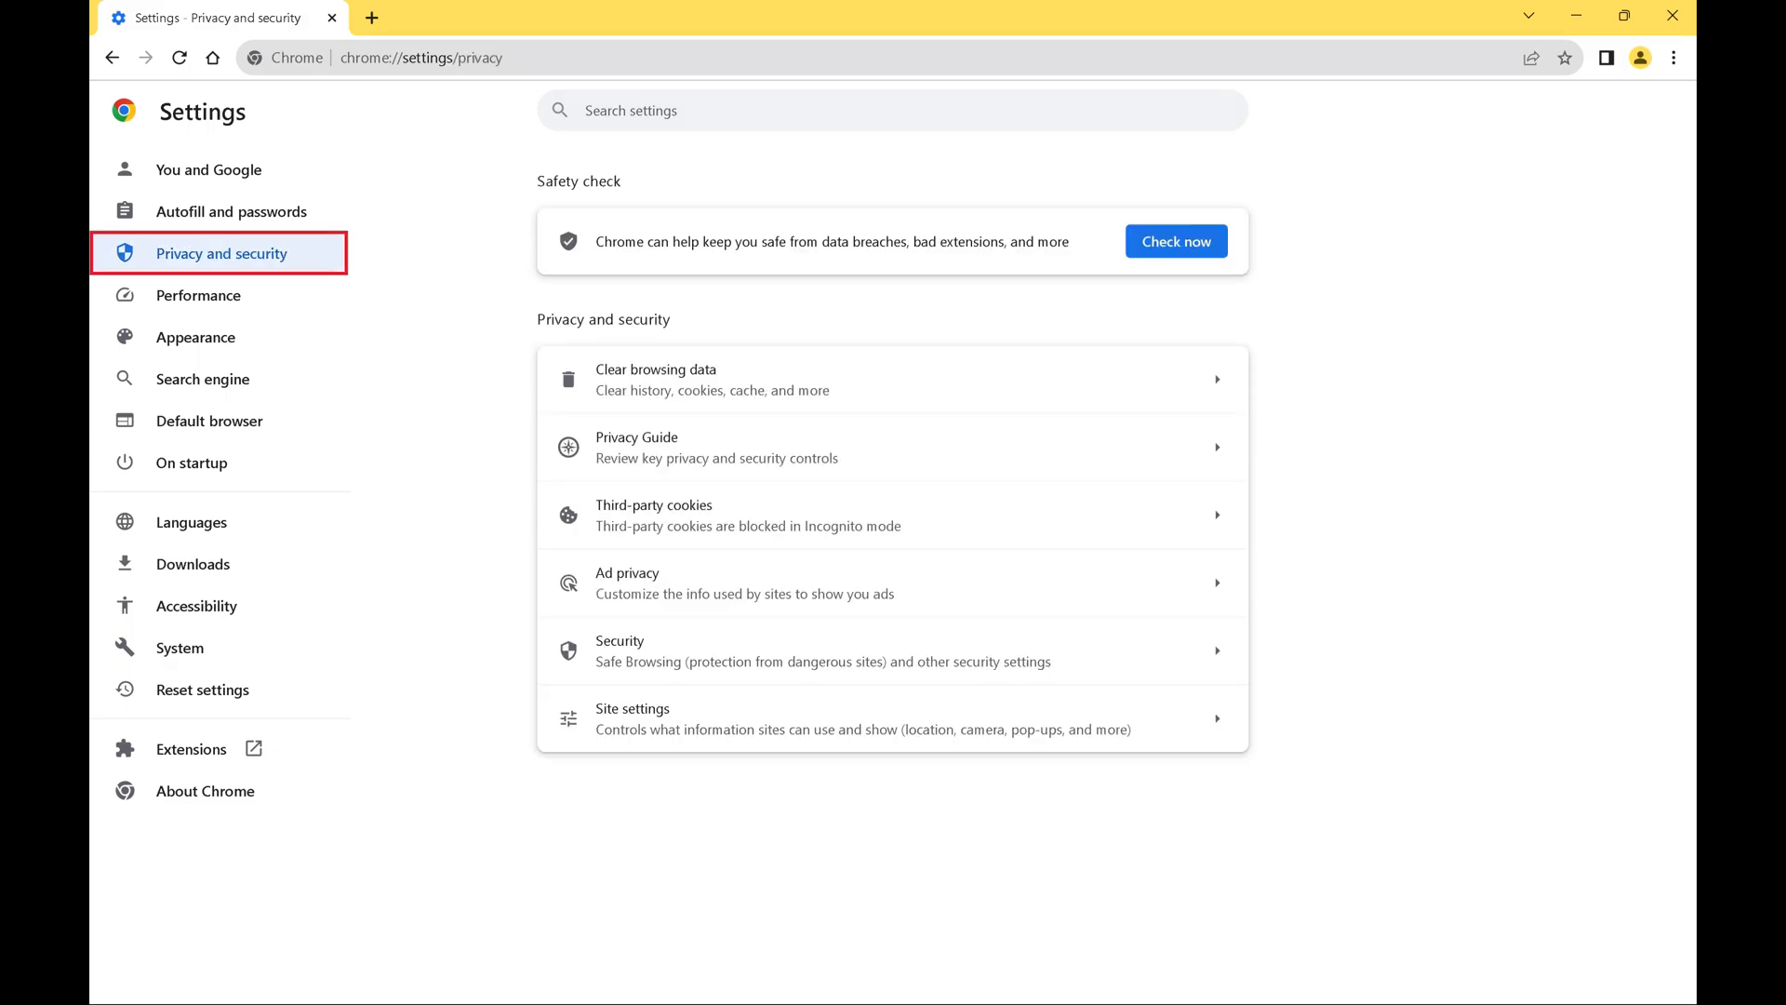